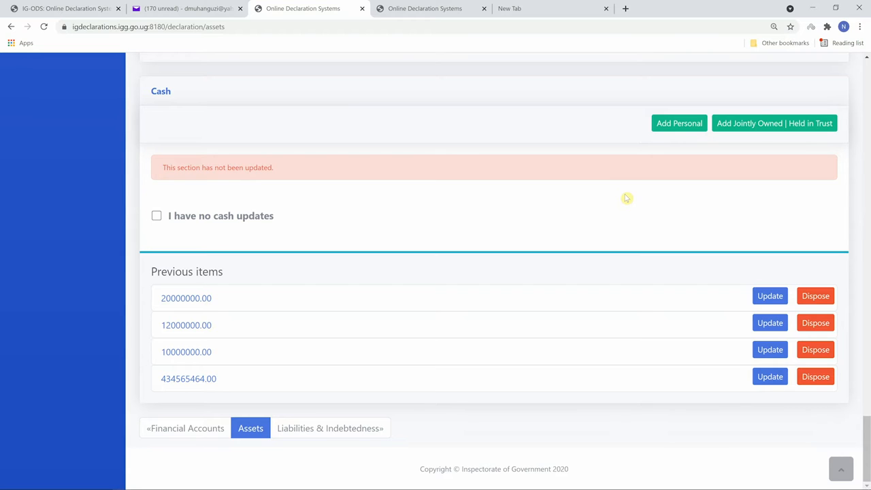
mouse_move(624, 196)
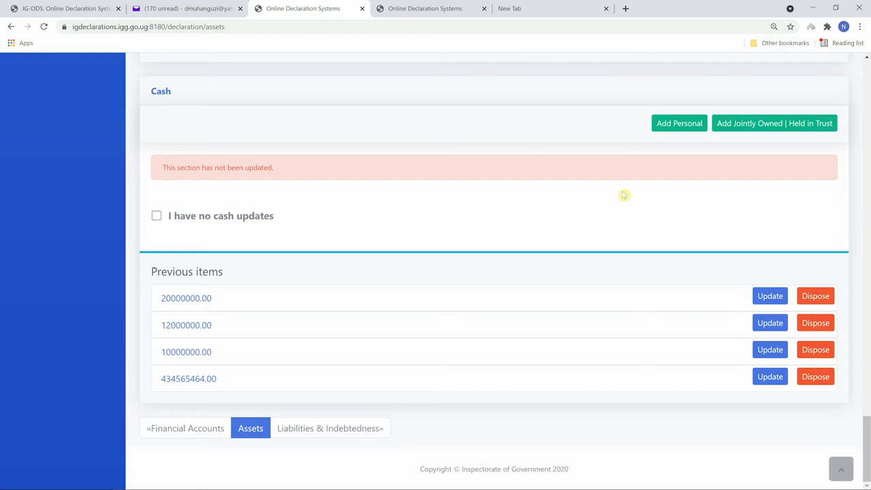
mouse_move(633, 180)
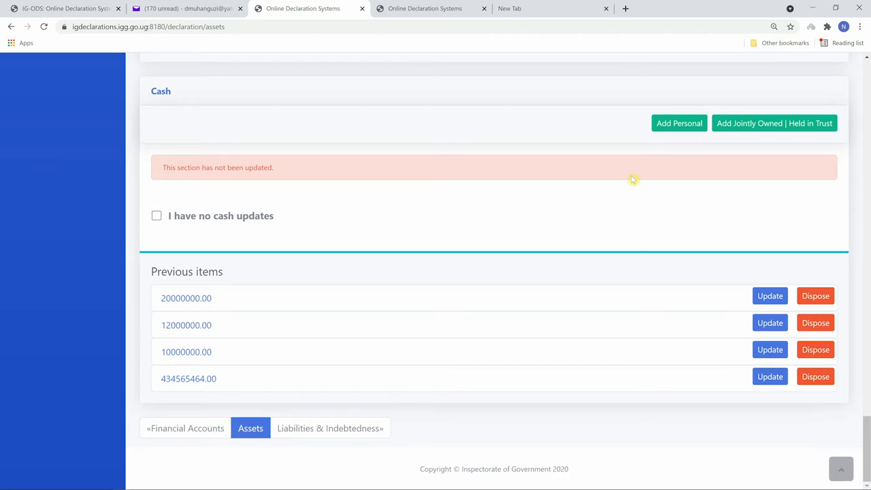
left_click(678, 123)
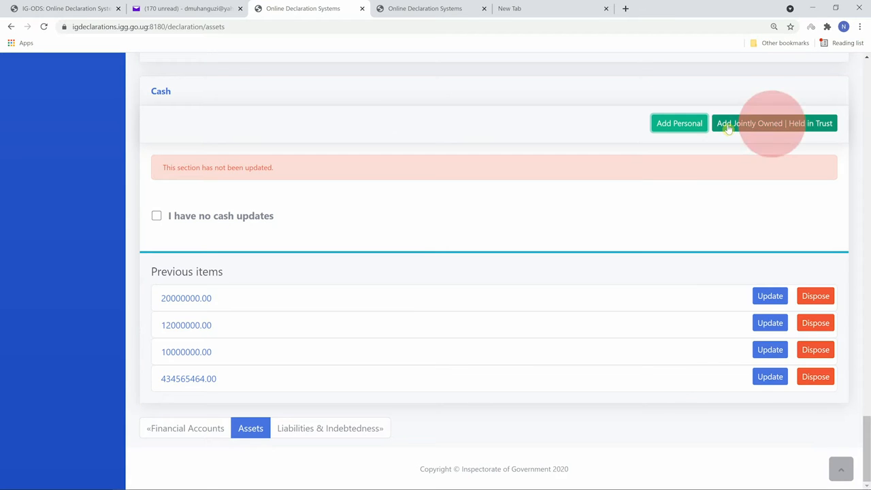
left_click(774, 123)
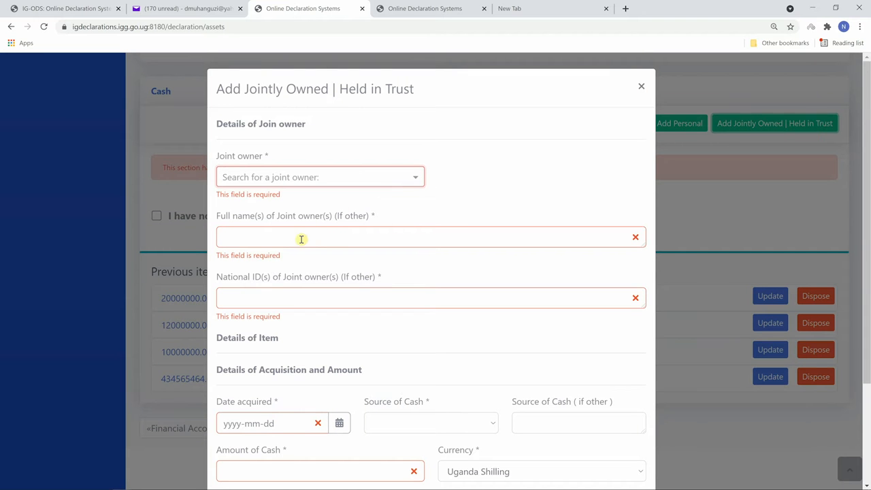
left_click(429, 237)
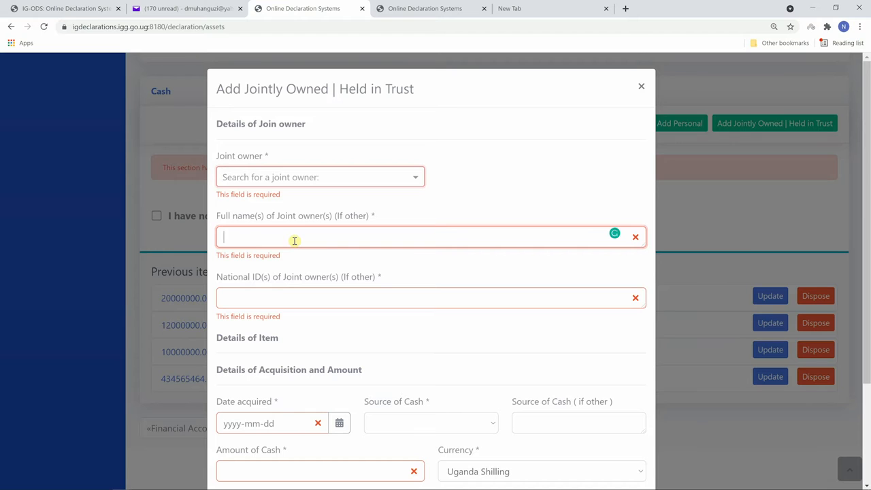
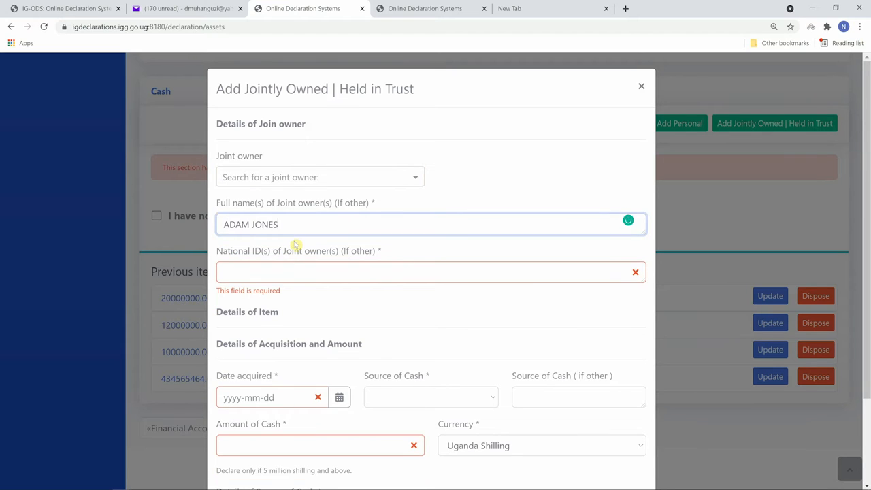
type("CM0000000000AD")
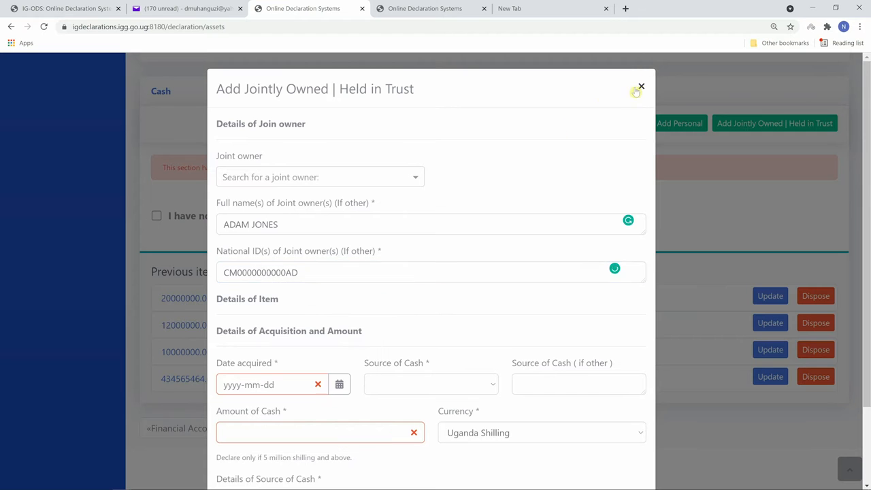
left_click(640, 87)
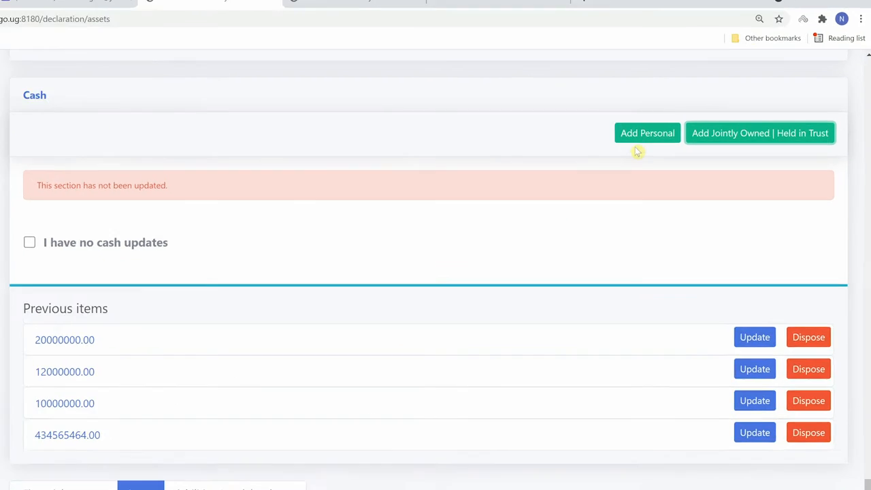
Start a personal cash item acquired in 2001 with source Inherited.
left_click(645, 133)
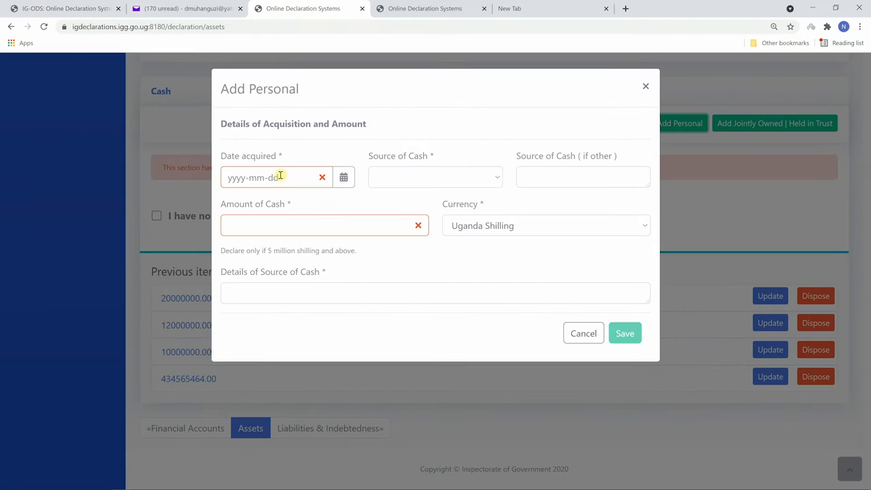
left_click(275, 177)
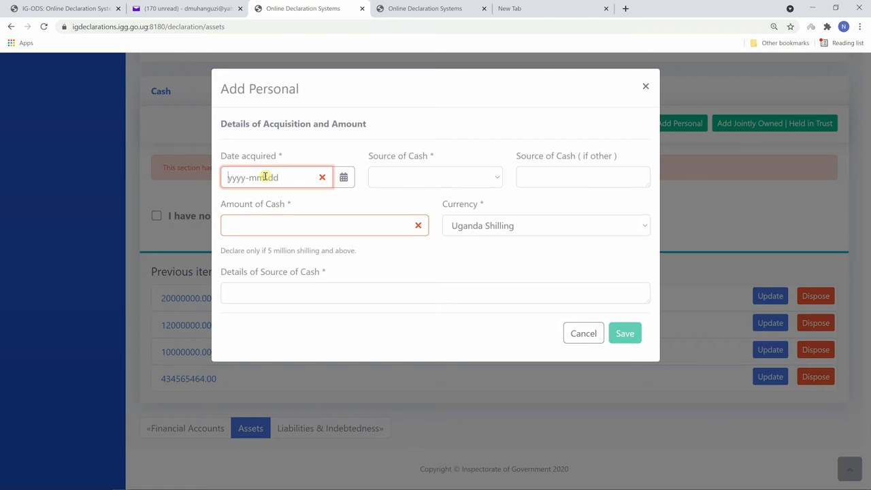
type("2001-01-01")
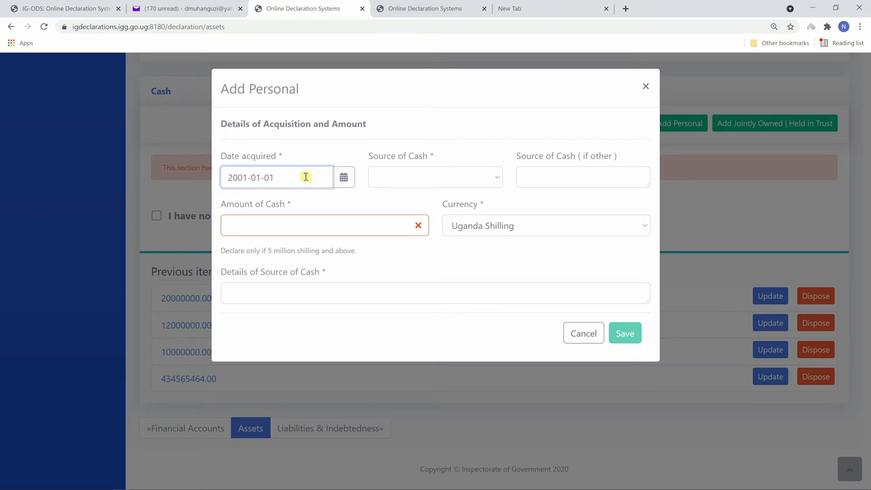
left_click(435, 177)
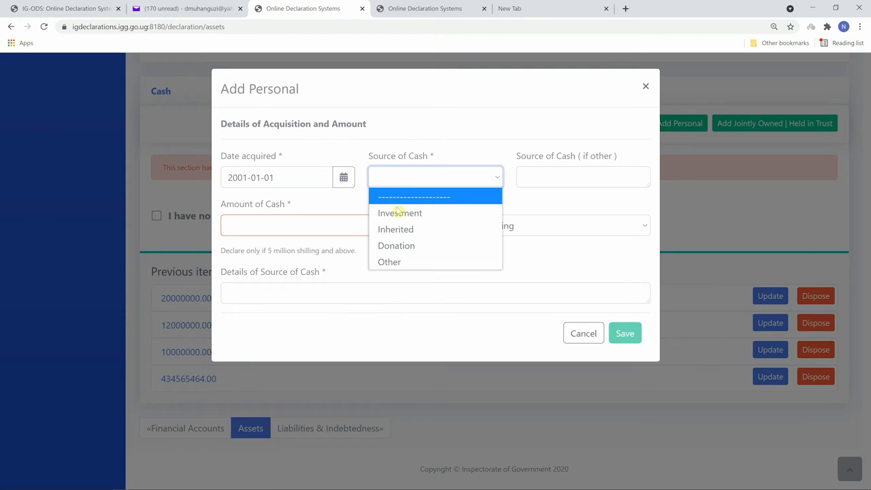
left_click(395, 228)
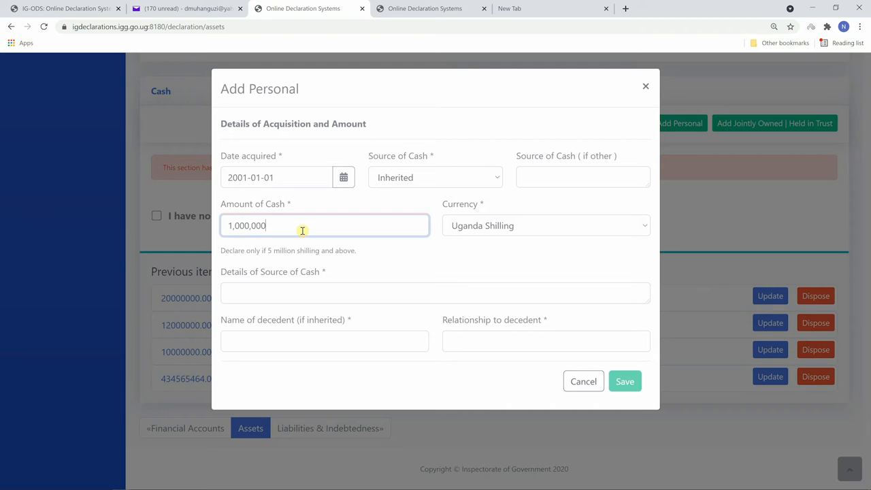
left_click(436, 177)
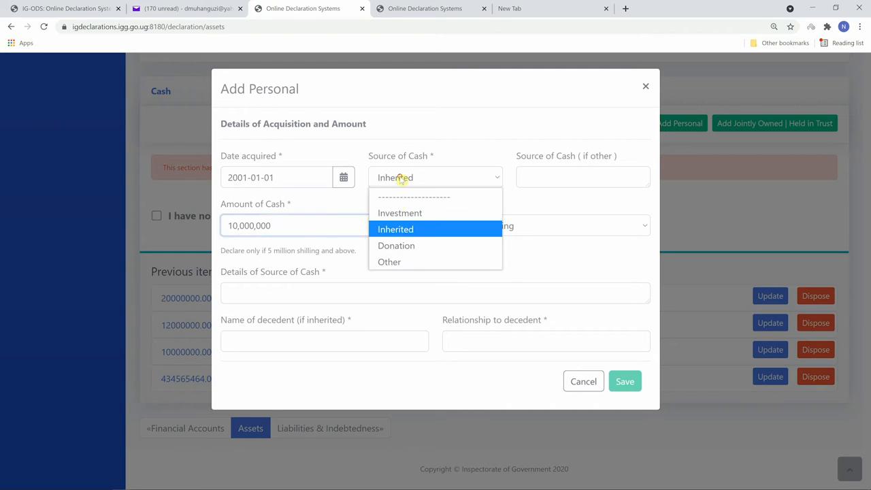
left_click(394, 228)
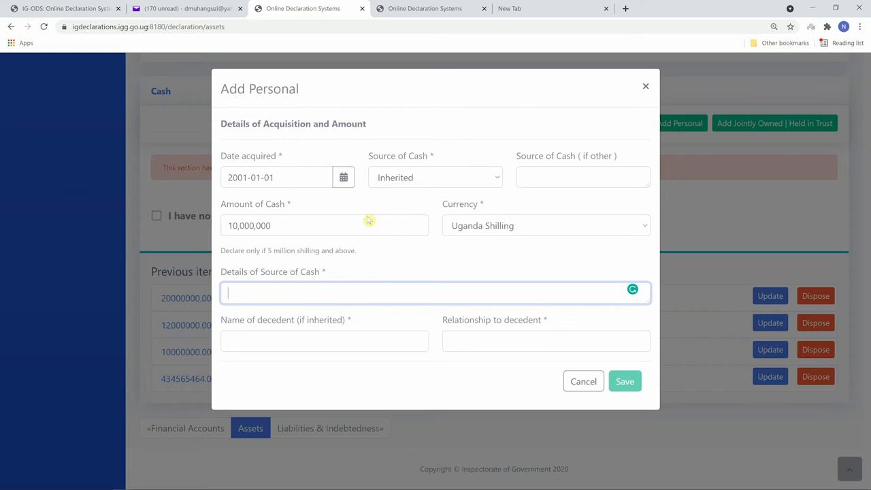
mouse_move(320, 291)
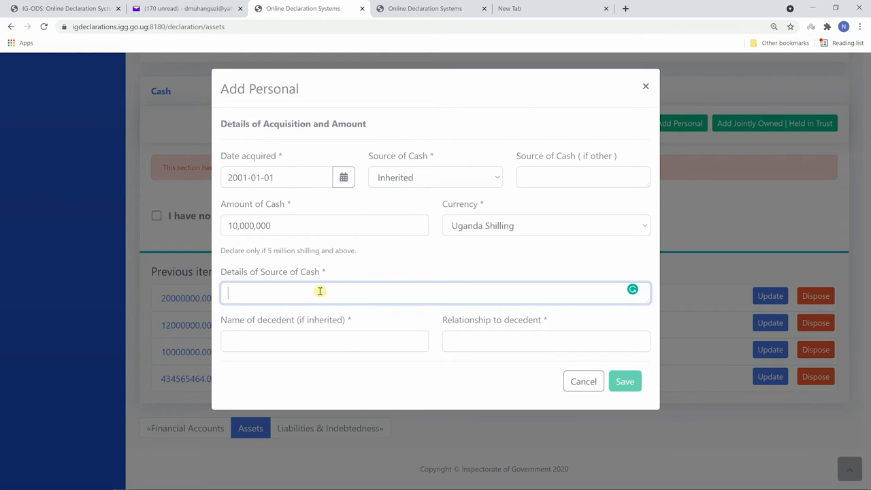
type("FATHER")
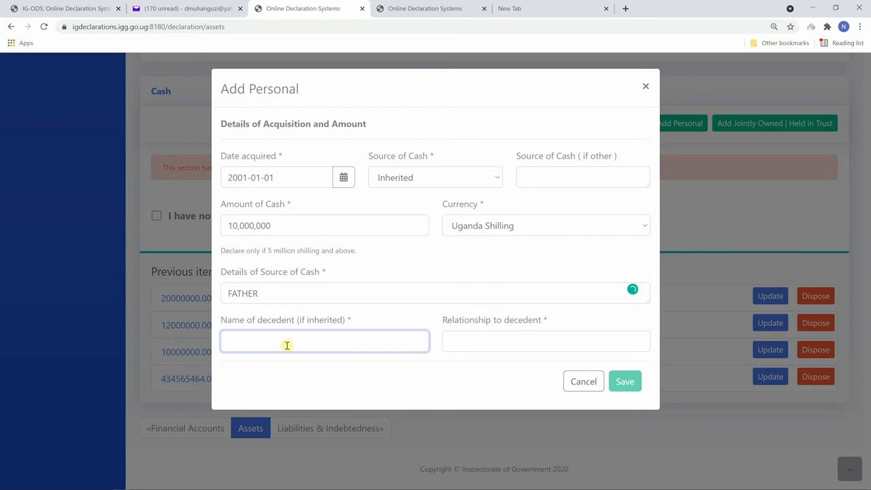
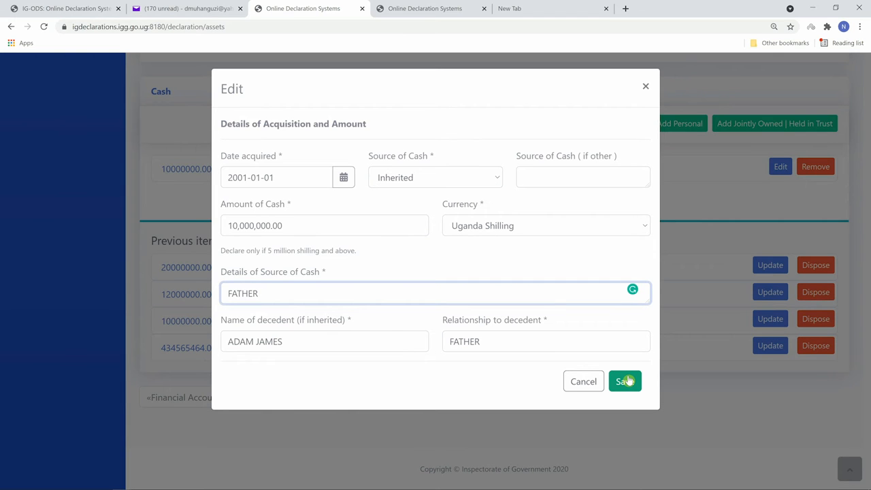
Save the cash item, then edit its amount to 11,000,000.00 and save again.
left_click(624, 381)
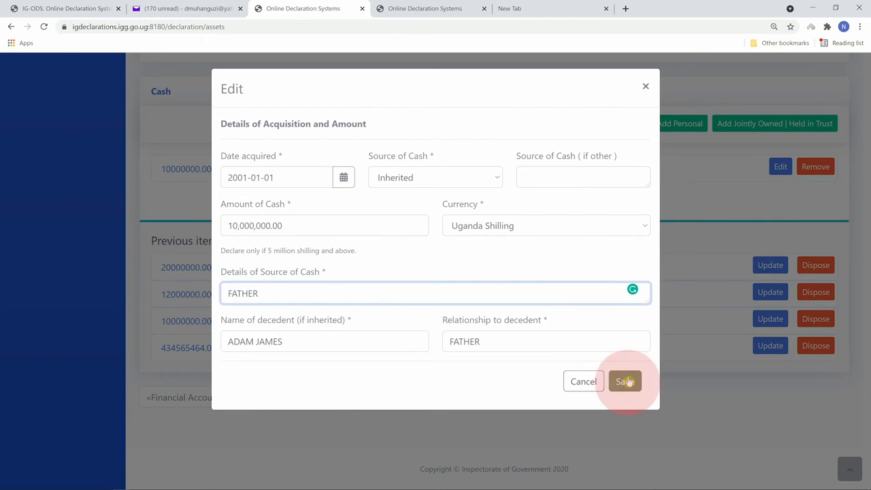
left_click(624, 381)
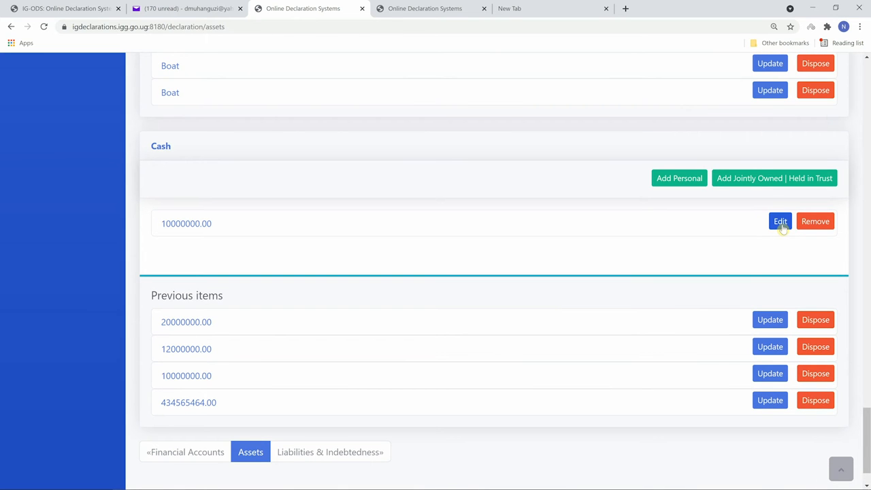
left_click(780, 220)
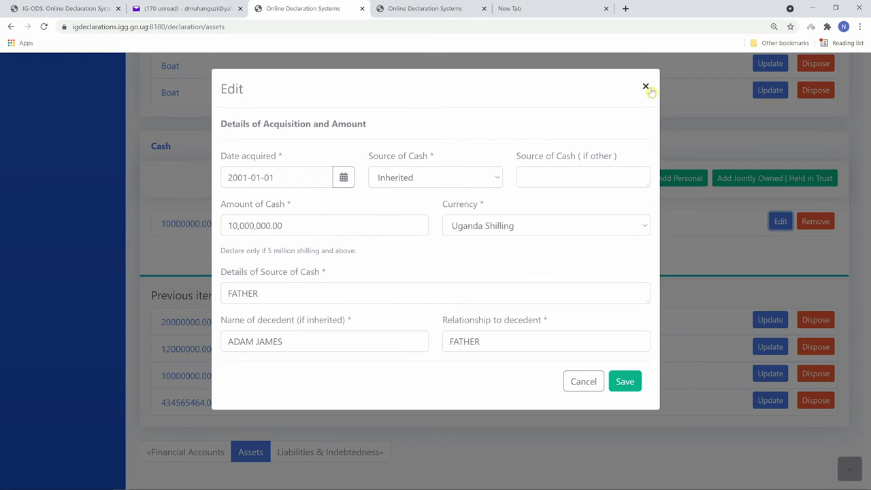
left_click(625, 381)
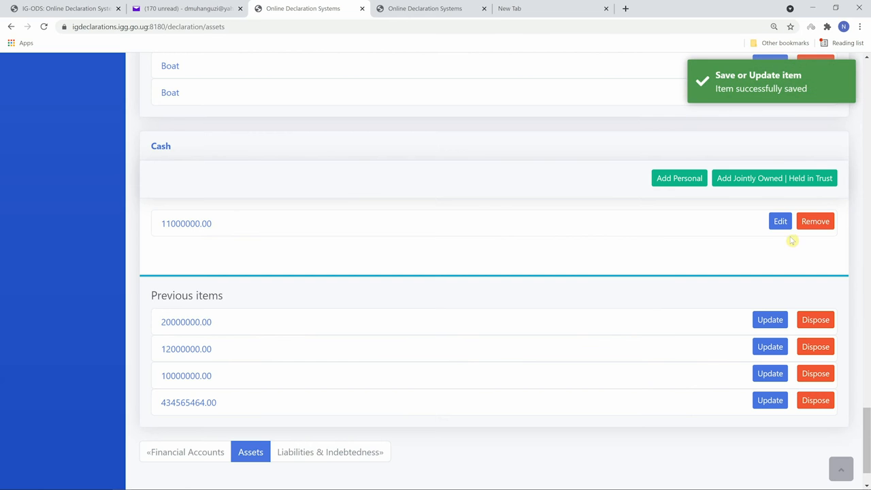
Remove the 11,000,000.00 cash item and confirm the deletion.
left_click(815, 220)
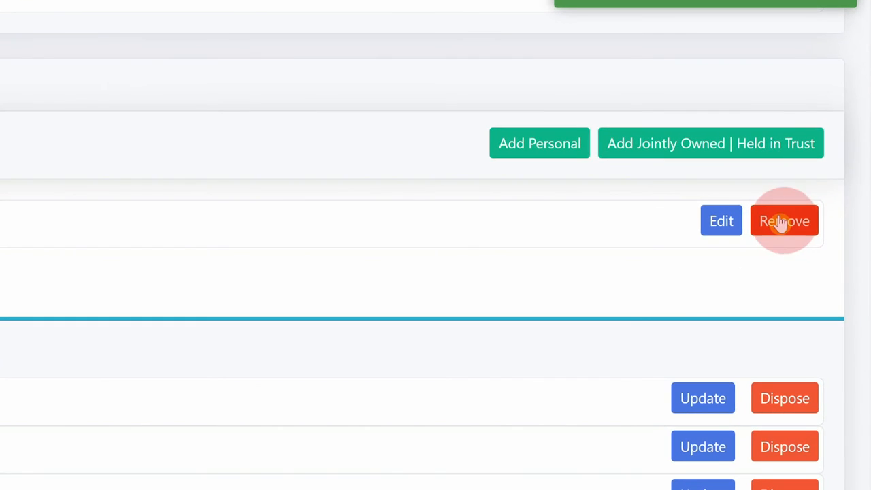
left_click(784, 220)
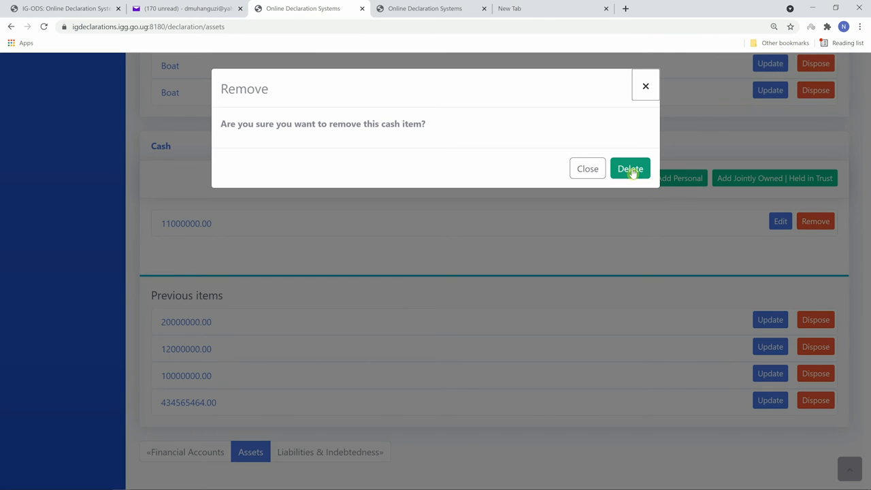
left_click(629, 168)
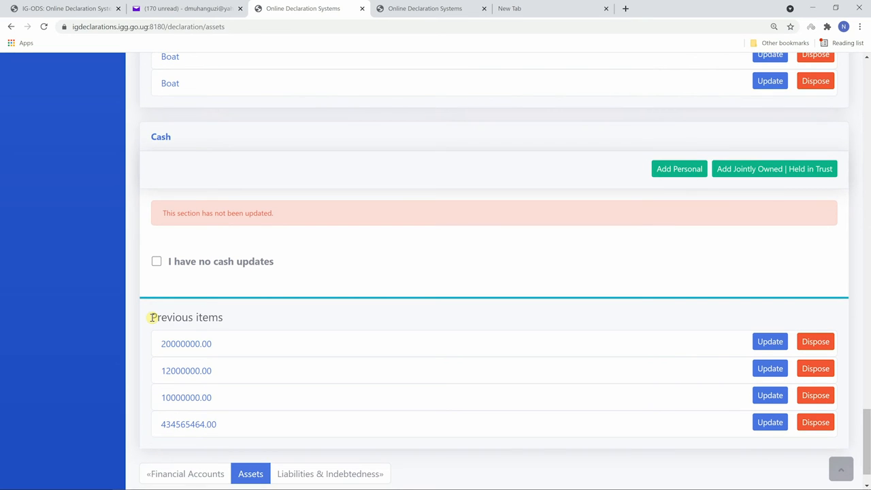
left_click(678, 169)
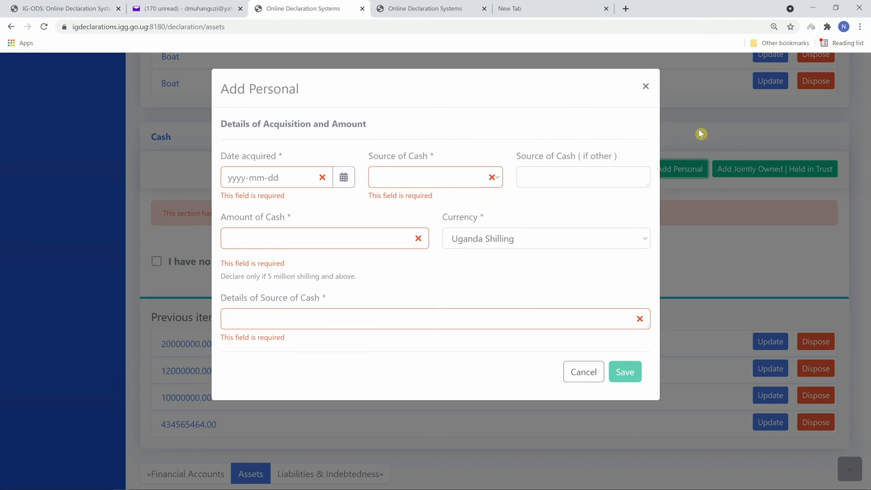
left_click(583, 372)
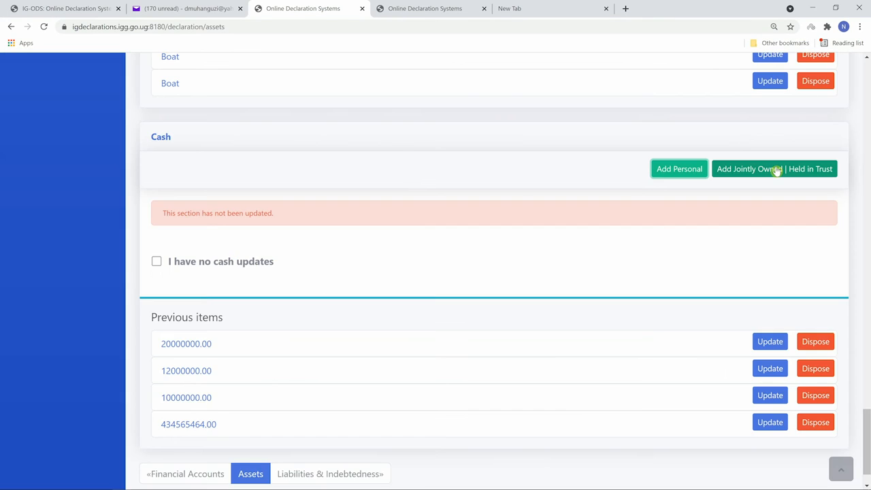
mouse_move(591, 140)
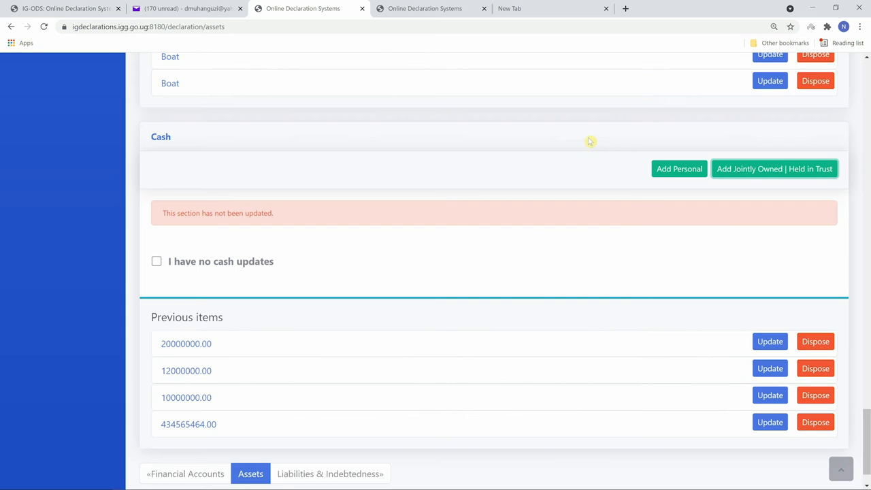
mouse_move(409, 307)
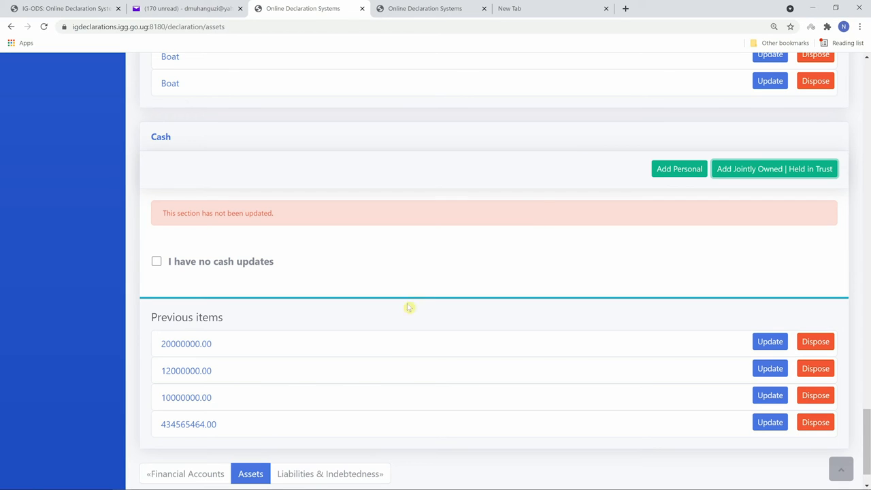
mouse_move(509, 357)
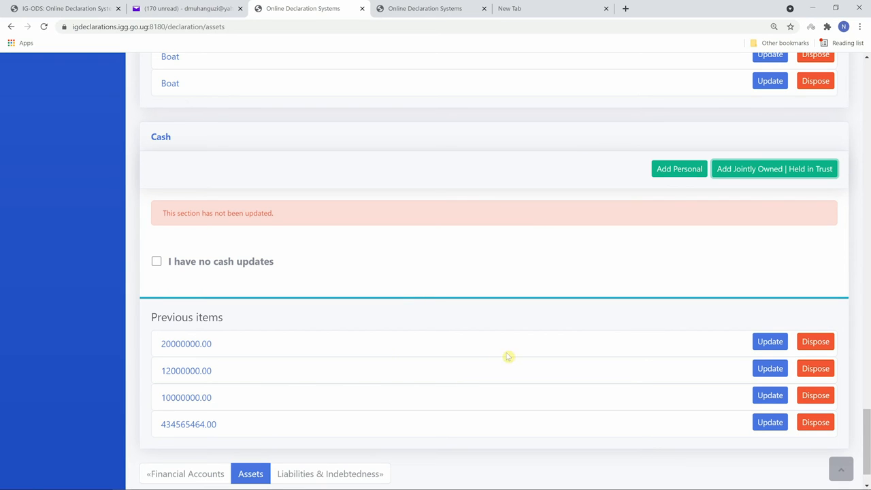
mouse_move(370, 321)
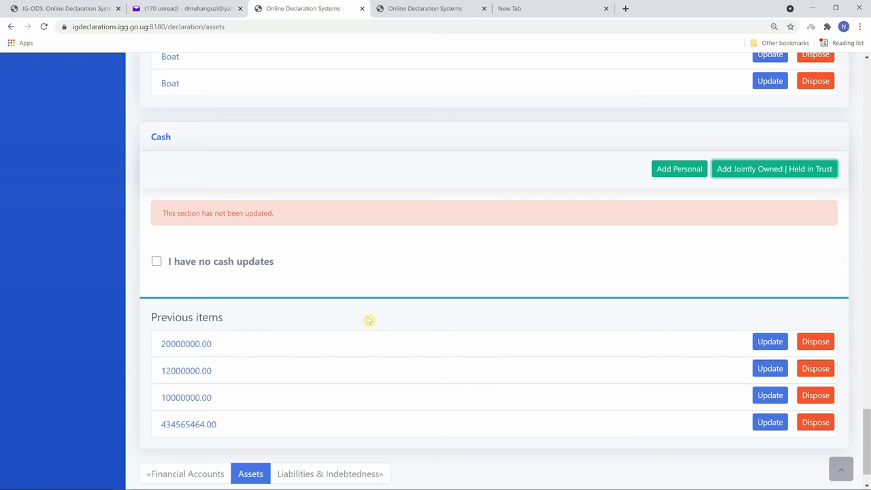
mouse_move(202, 324)
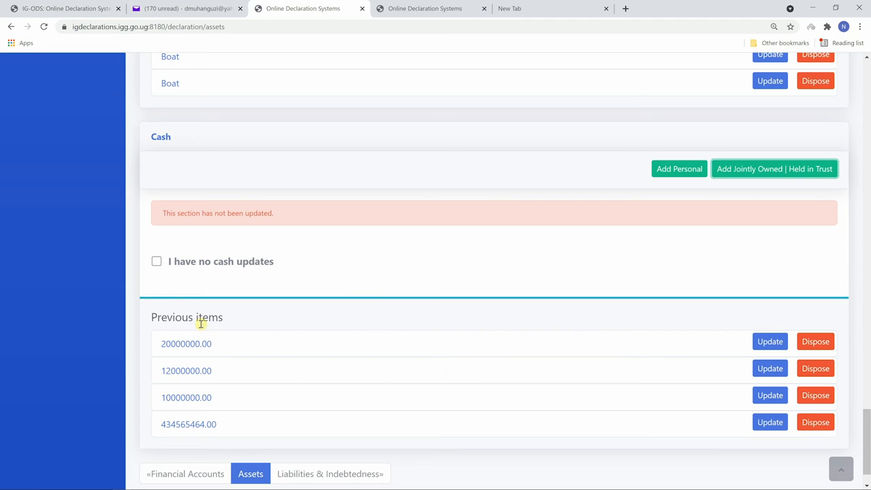
double_click(187, 317)
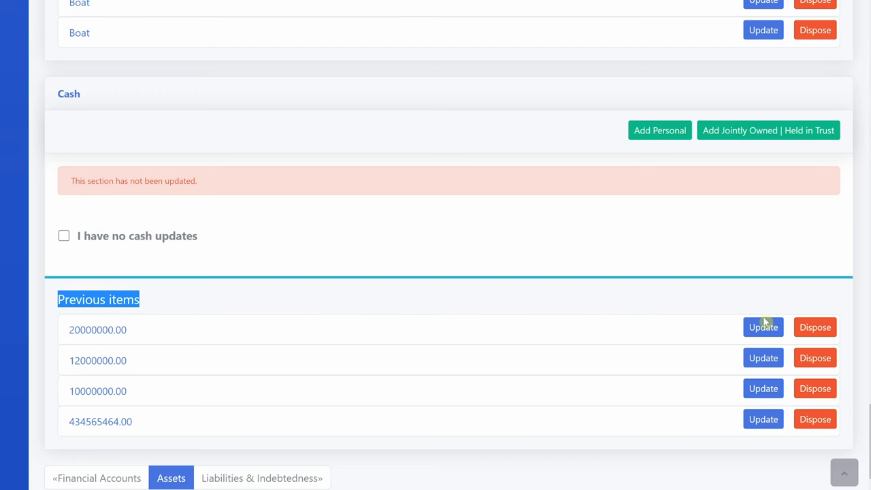
mouse_move(719, 321)
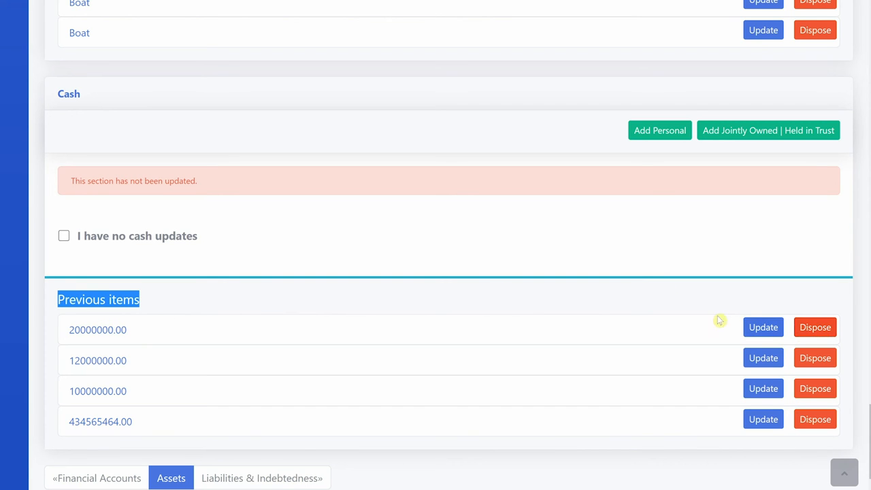
Update the 20,000,000.00 previous cash item's acquisition date to 2019-01-01 and save.
left_click(763, 326)
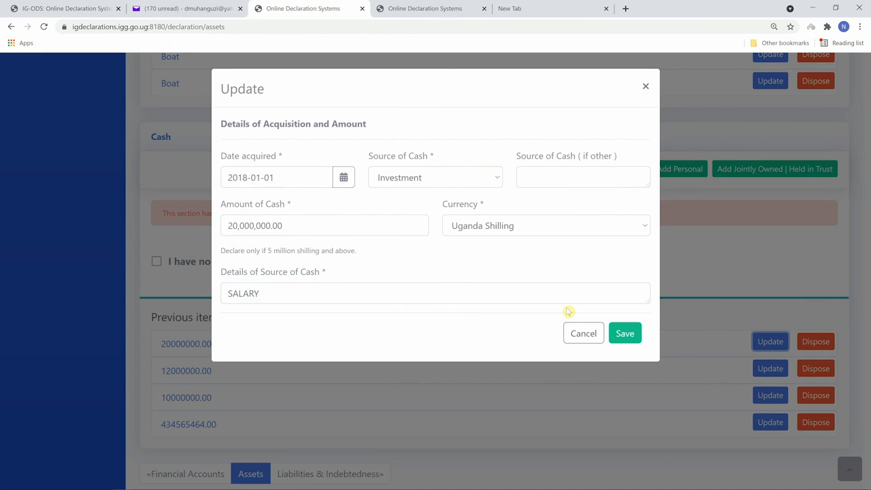
left_click(275, 177)
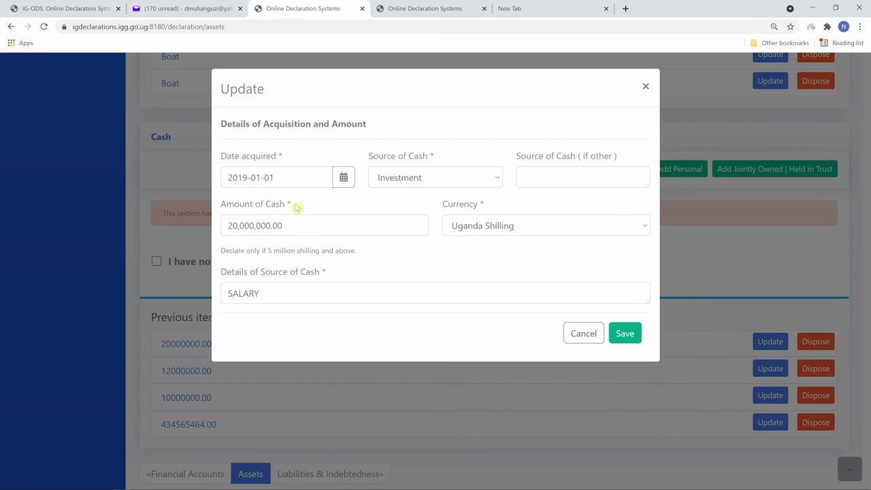
mouse_move(362, 211)
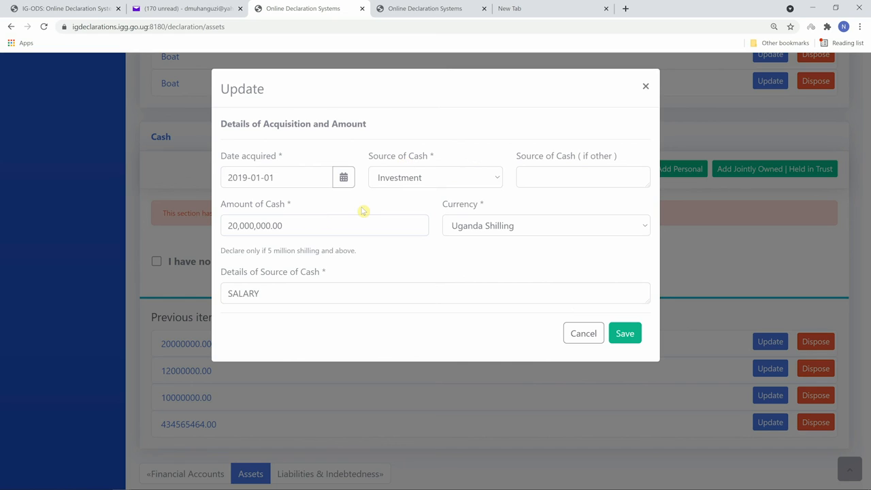
mouse_move(406, 275)
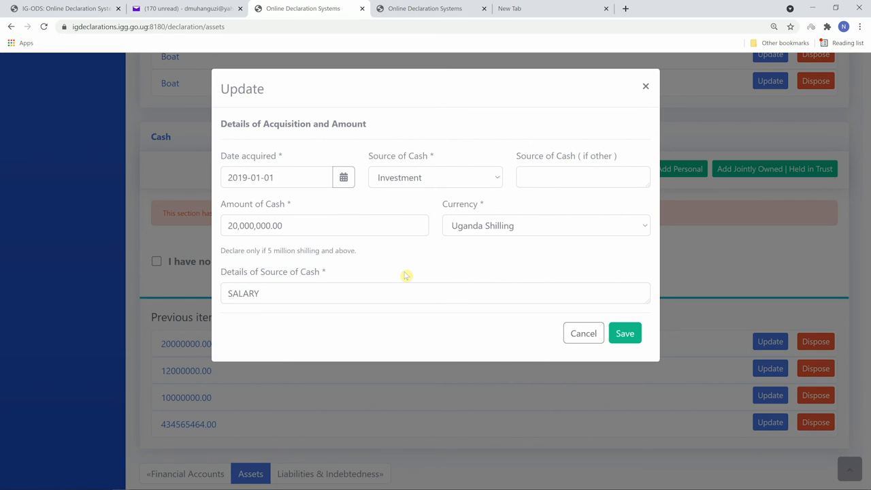
left_click(625, 332)
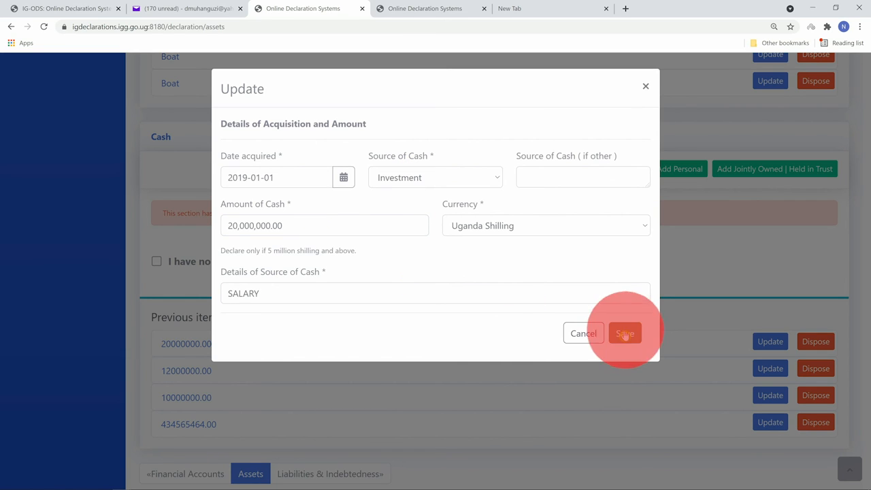
left_click(624, 332)
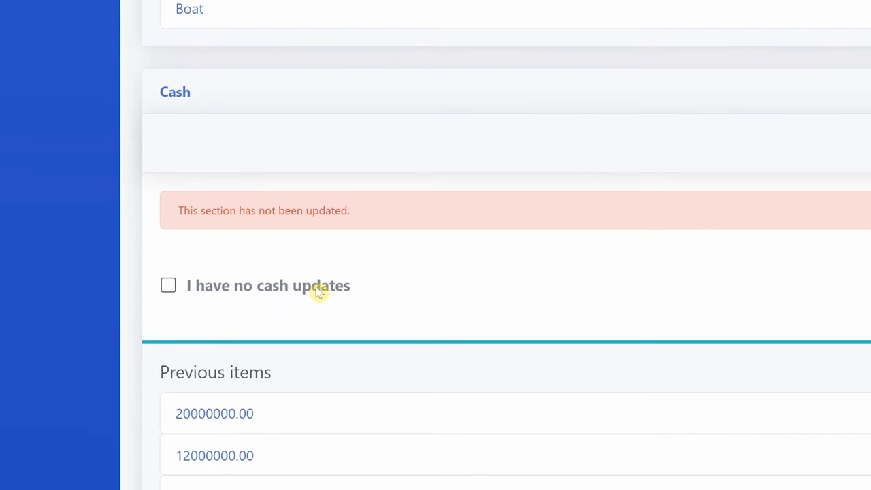
scroll("down", 3)
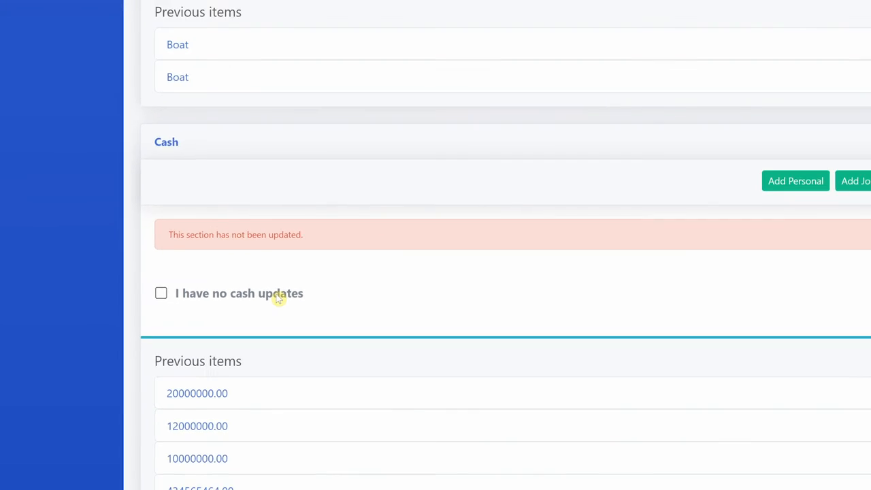